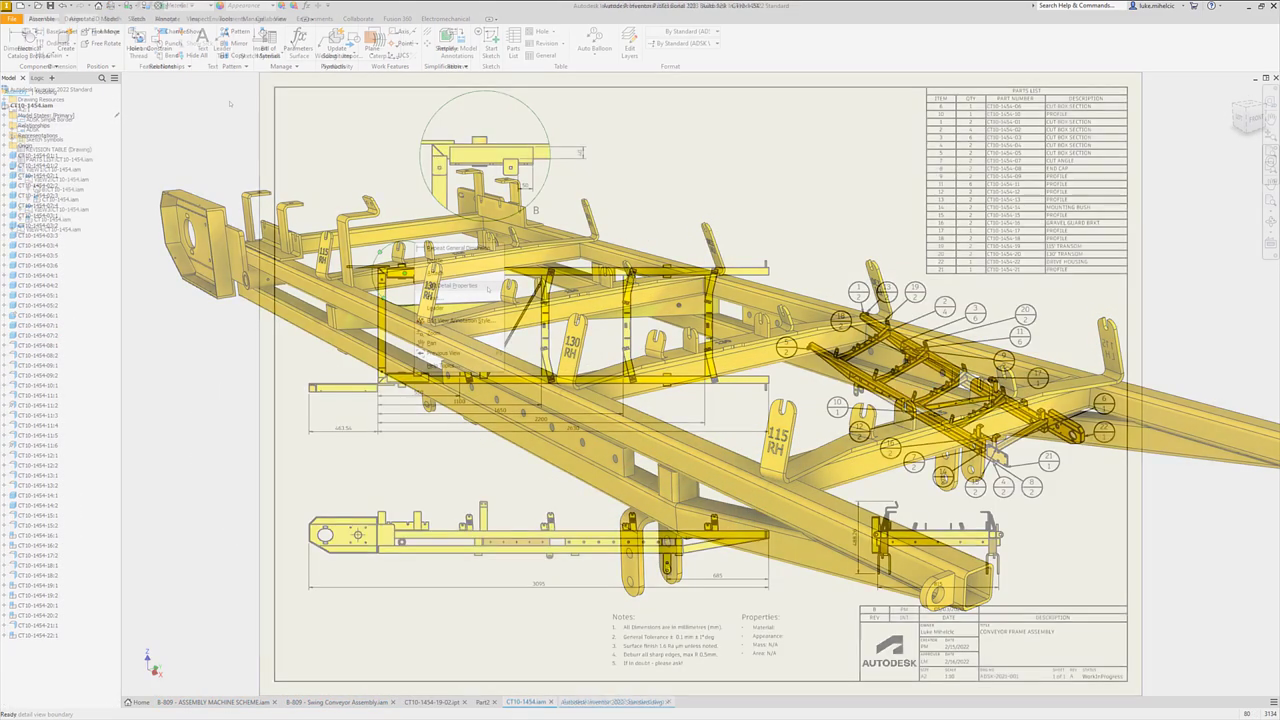
Step: View part ML 0007202 with 3D dimensions 220.53, 111.13, 85.73 and the M8x1.25 hole note
right_click(418, 258)
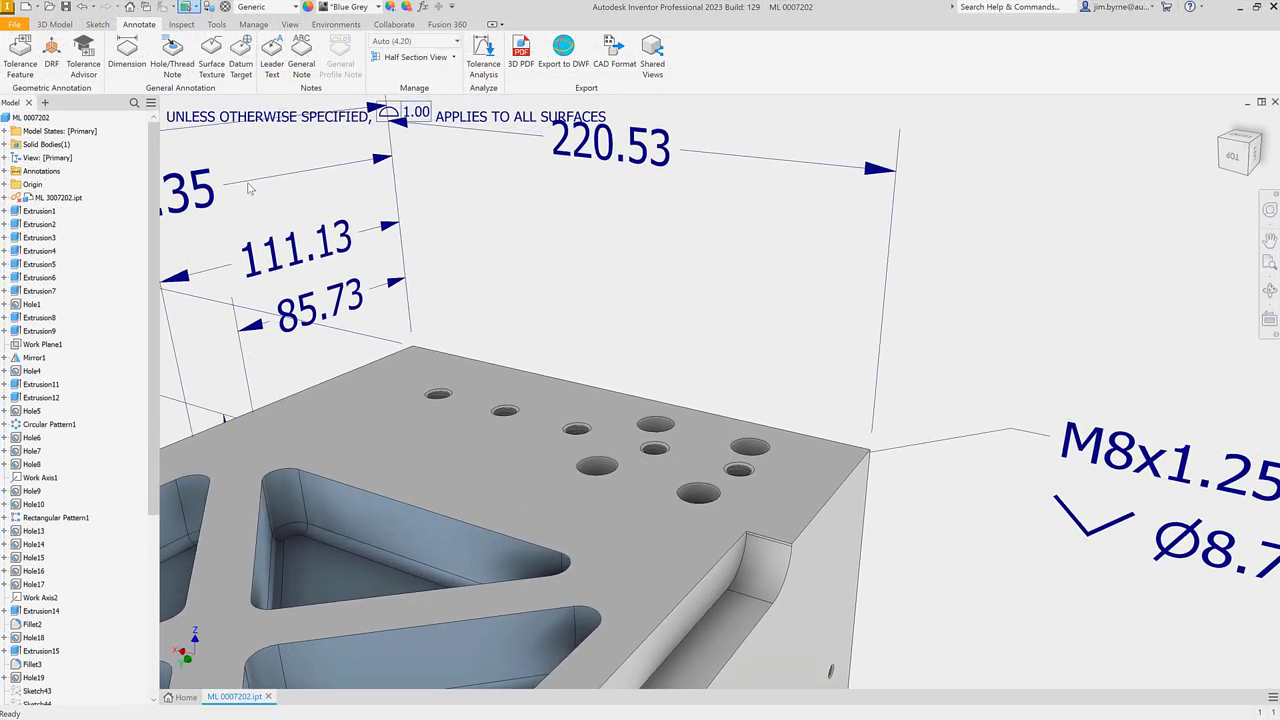
Step: Place datum target A1 on the part's top face and start a B-809 leader note
left_click(240, 50)
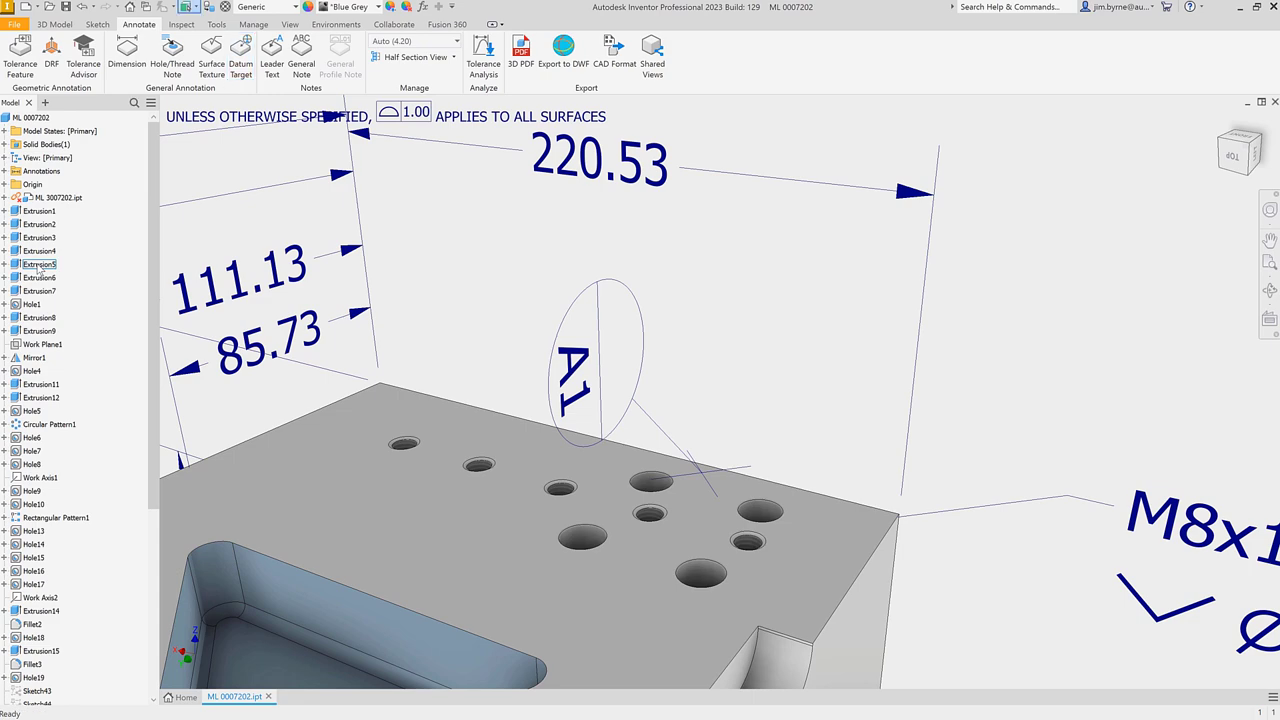
left_click(285, 696)
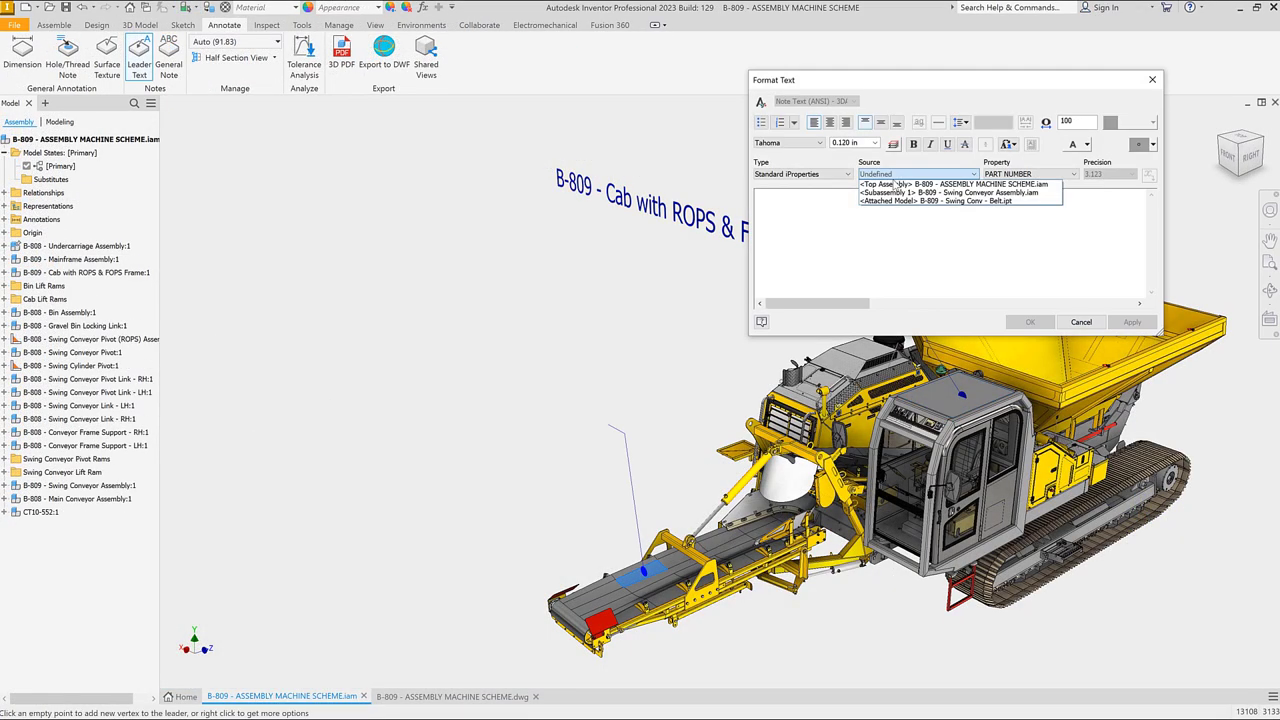
Step: Pick the note's iProperty source model, then view Swing Conveyor and the B-809 machine scheme
left_click(1073, 174)
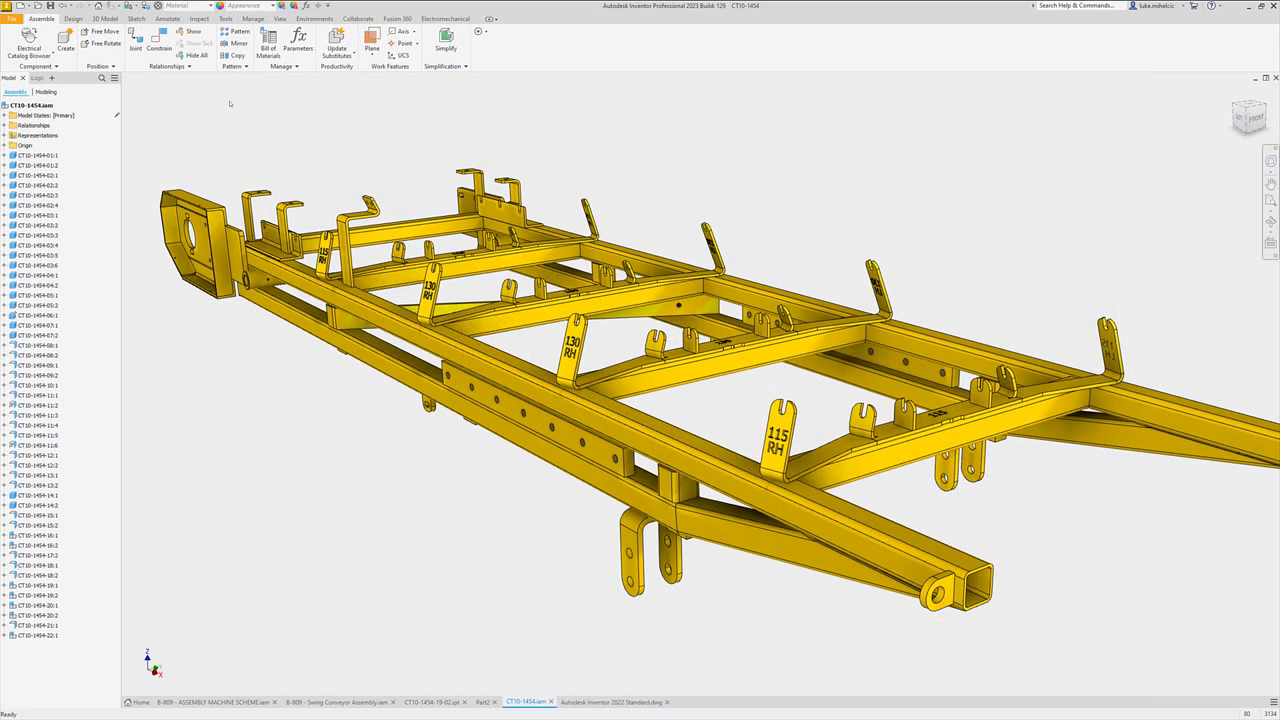
left_click(337, 701)
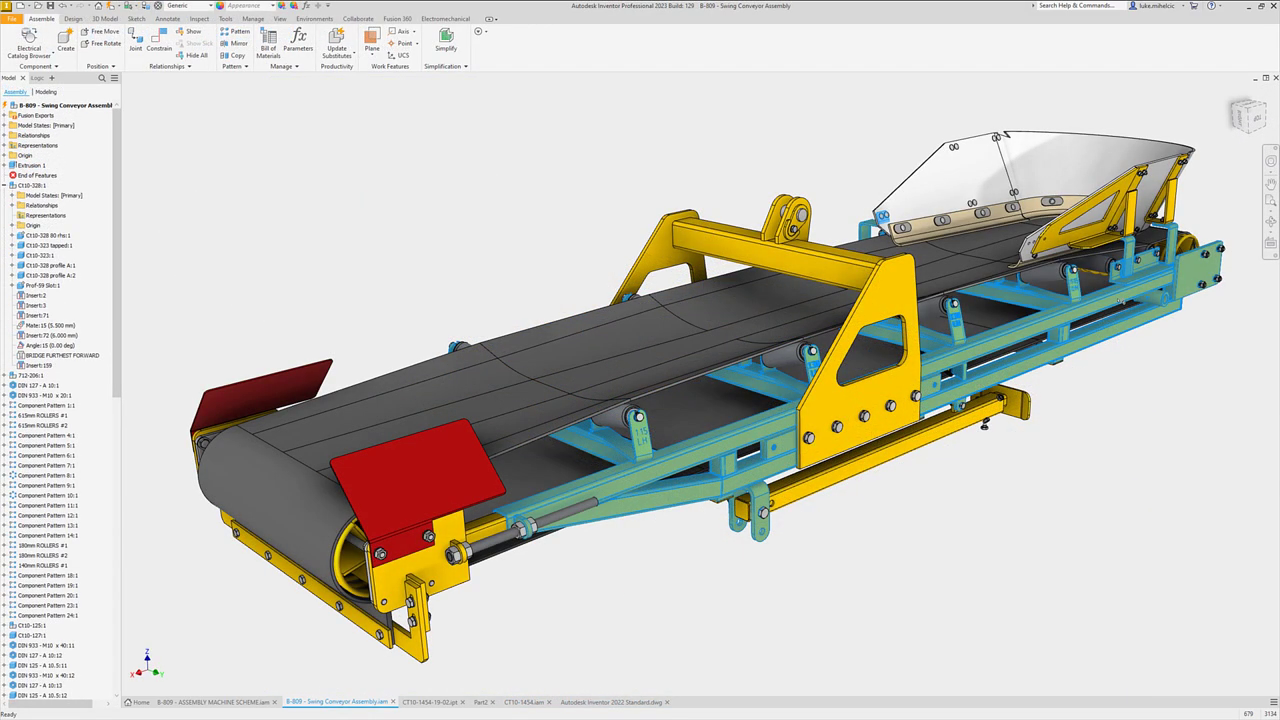
left_click(205, 701)
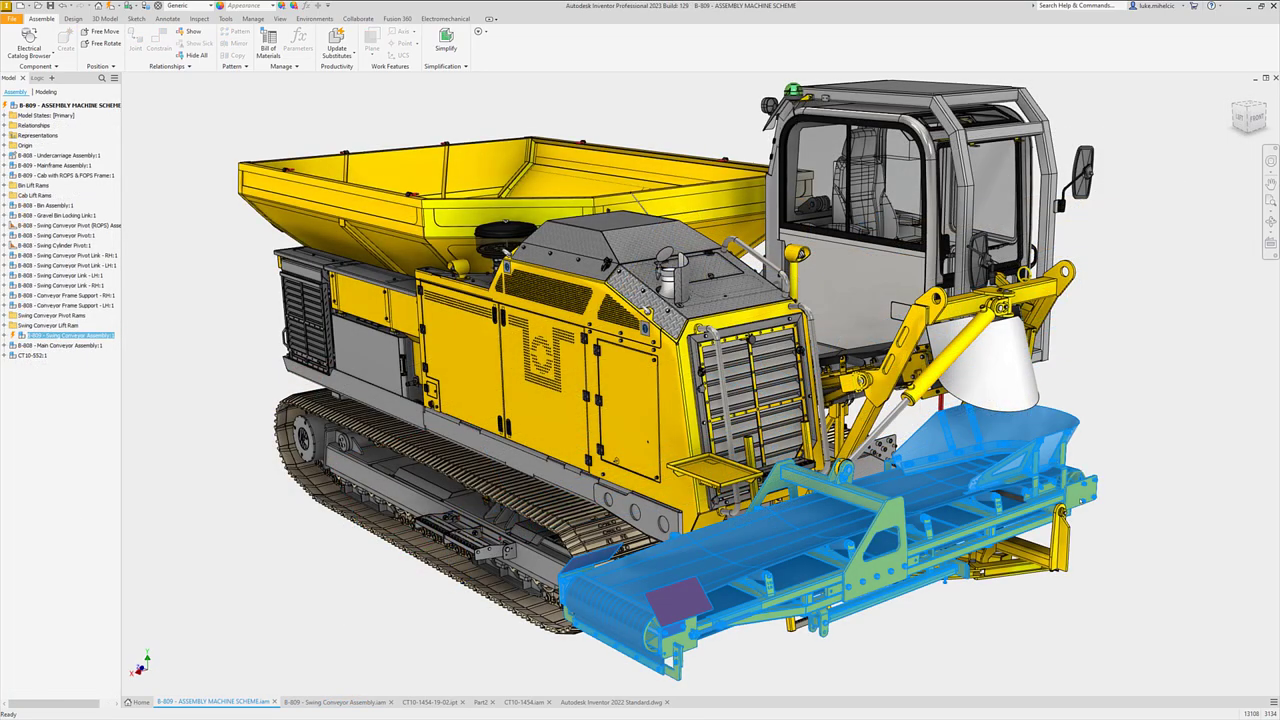